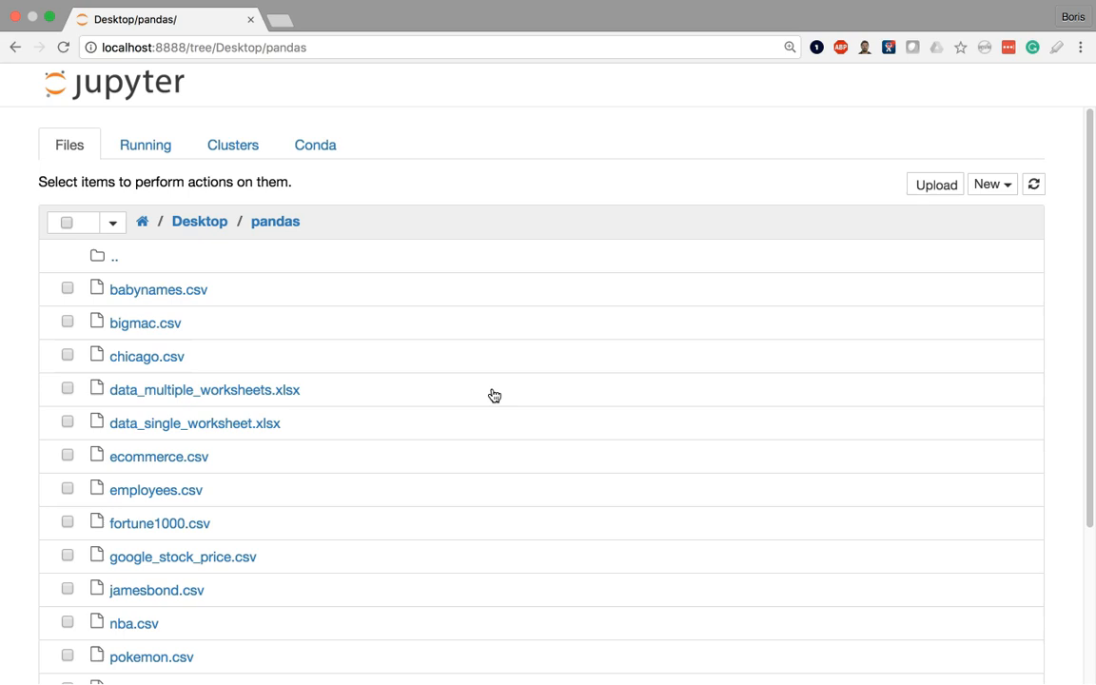
- Create a new Python [conda root] notebook from the pandas folder's New menu
click(991, 184)
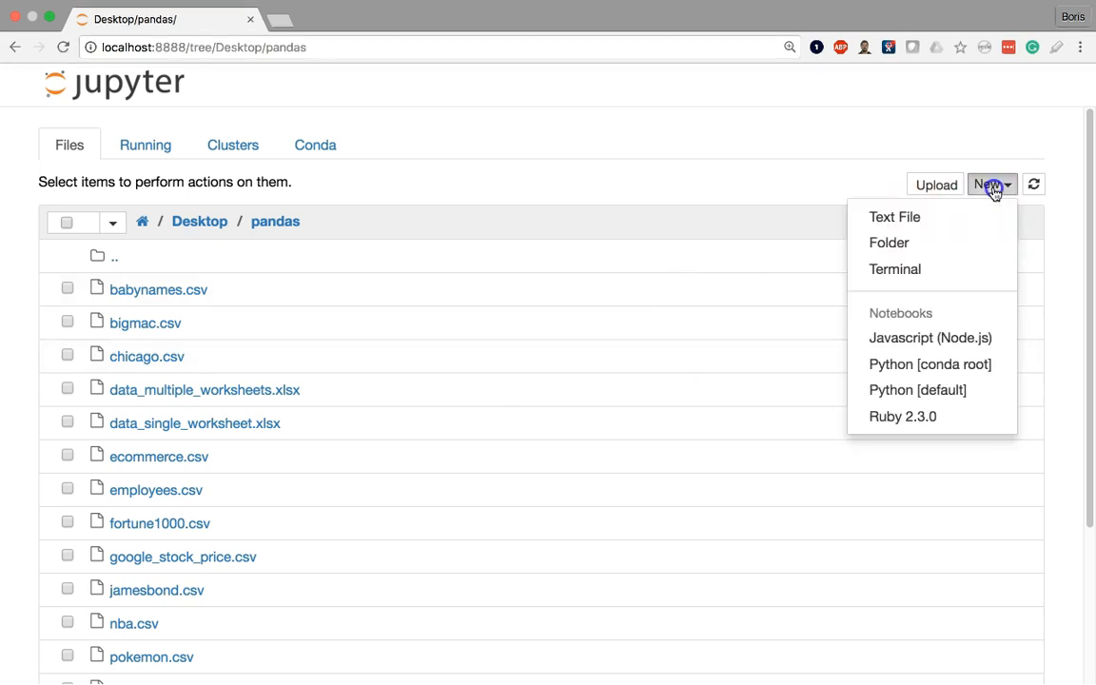
mouse_move(959, 364)
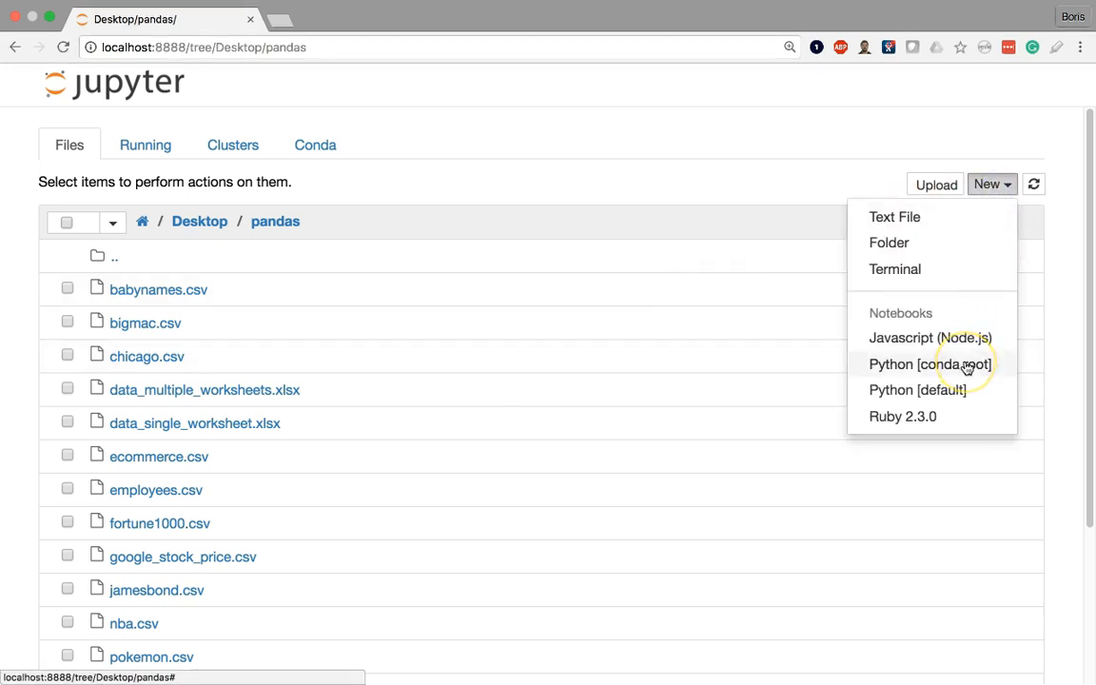
click(930, 364)
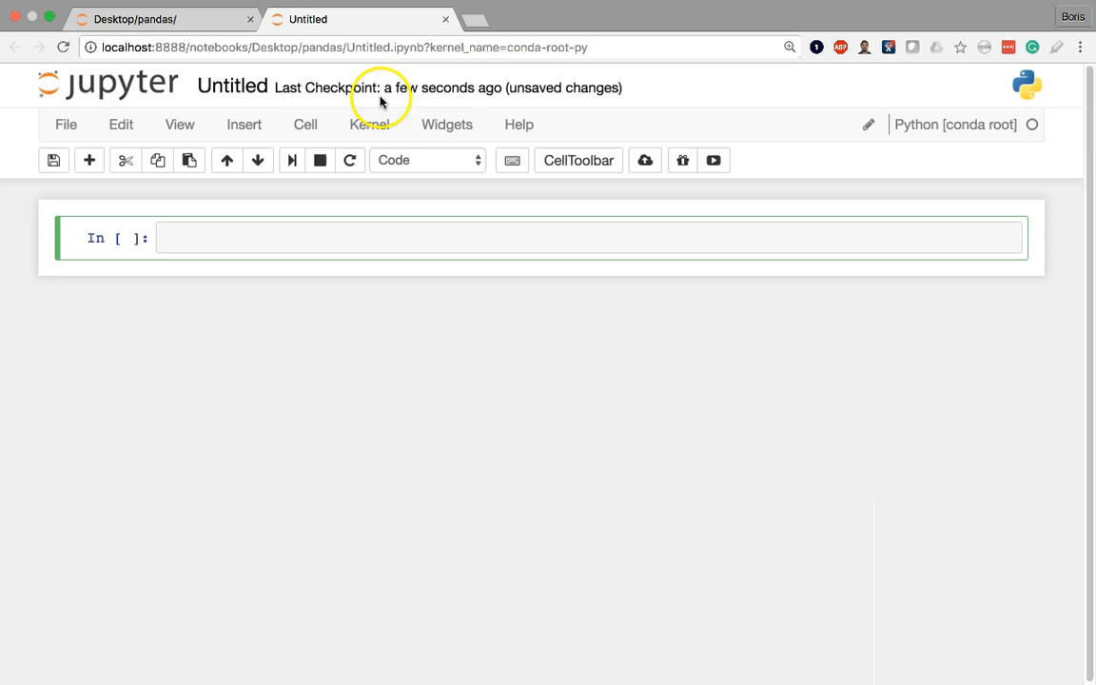
- Rename the notebook to 'Jupyter Notebook' and return to the pandas folder listing
click(233, 85)
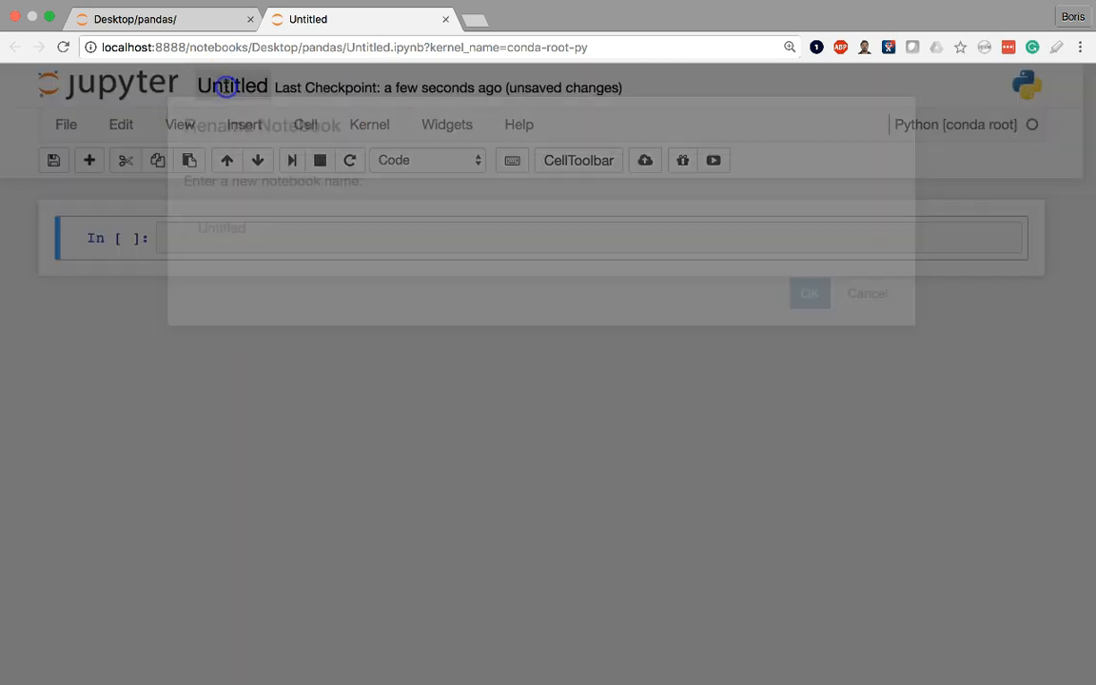
text(Jupyter Notebo)
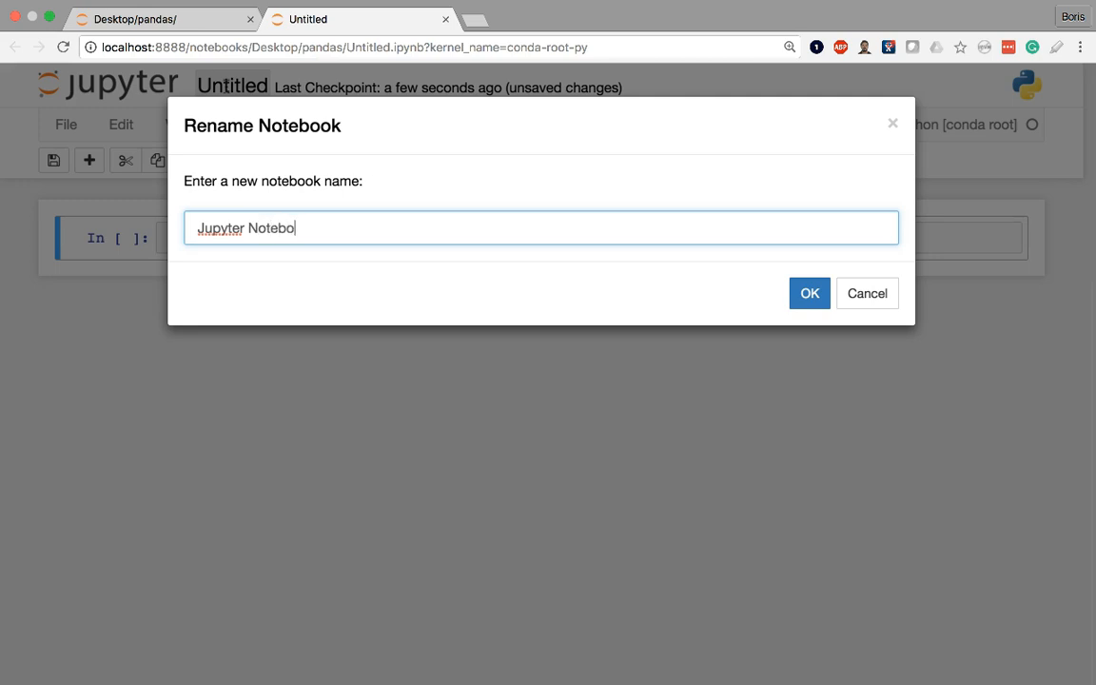
click(808, 293)
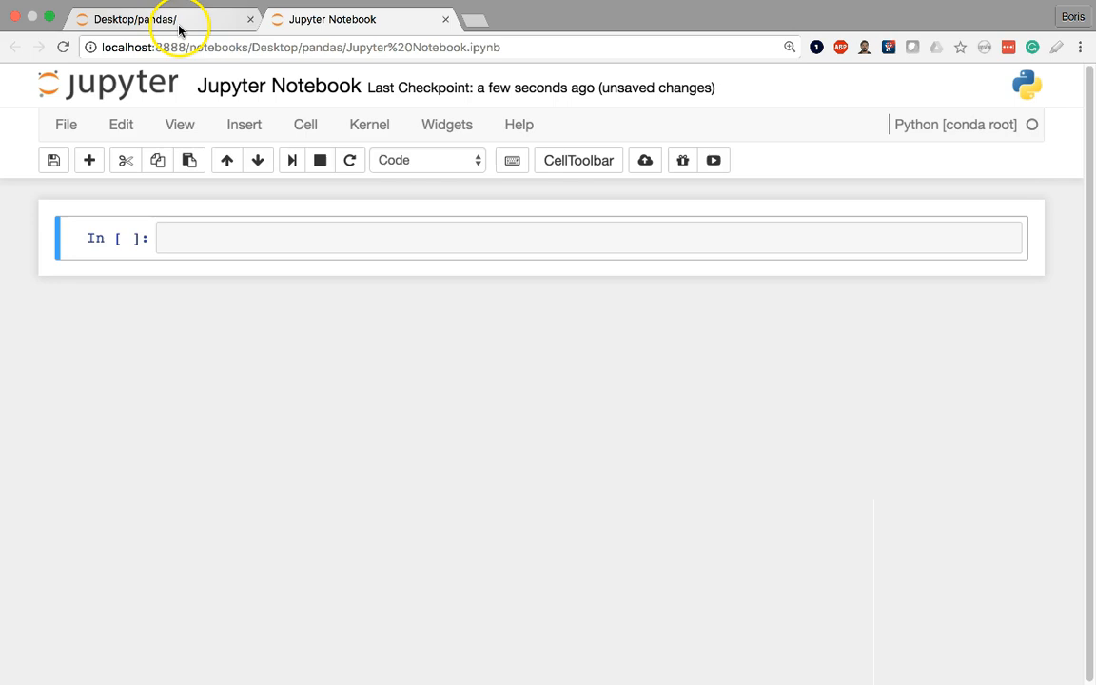
click(133, 19)
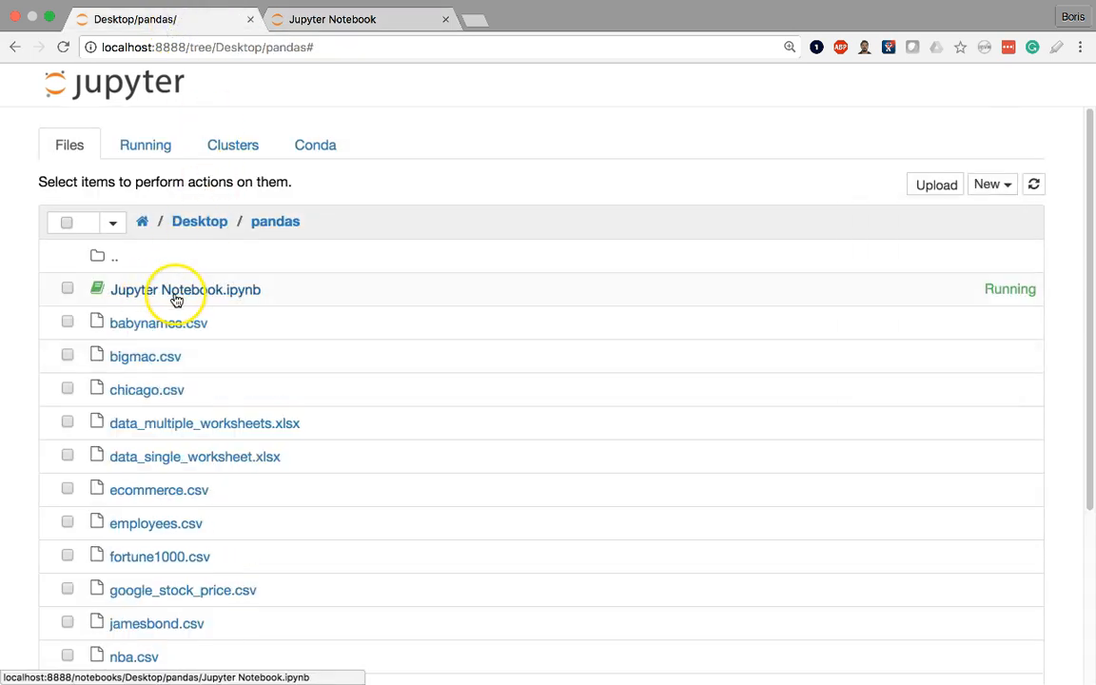
mouse_move(245, 300)
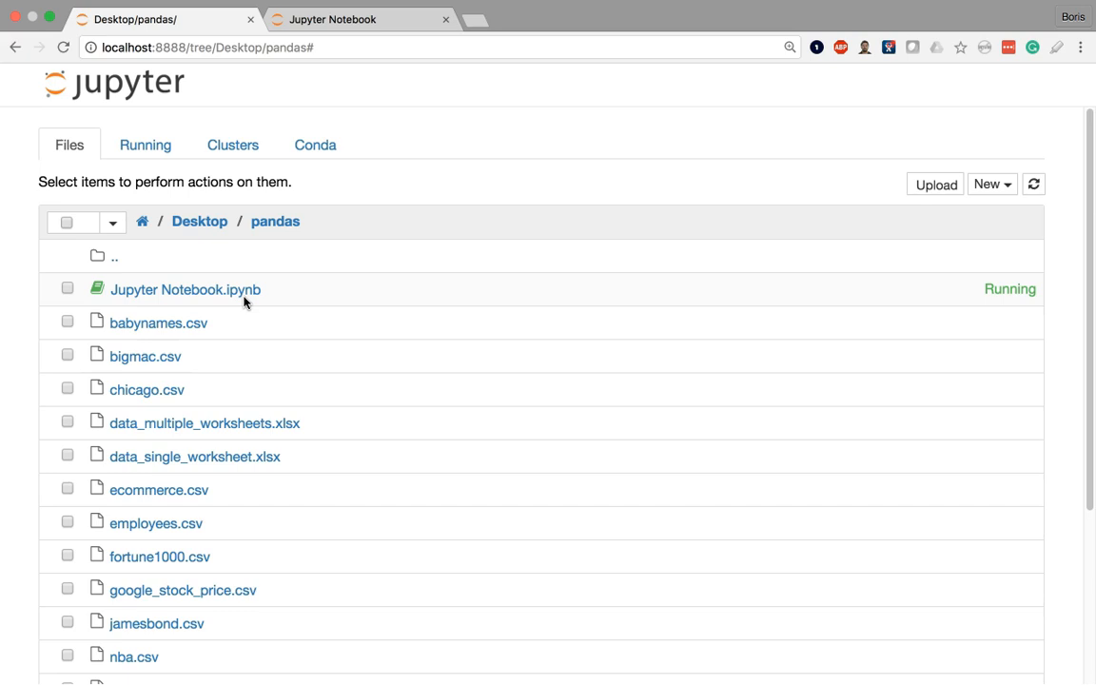
mouse_move(249, 302)
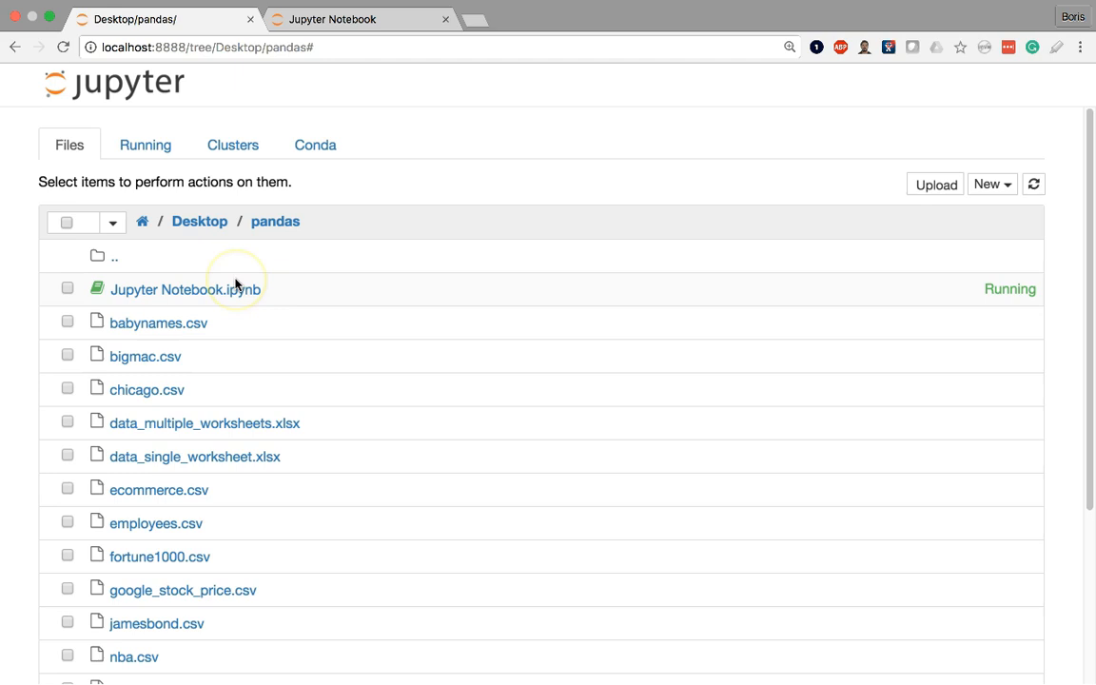
mouse_move(235, 285)
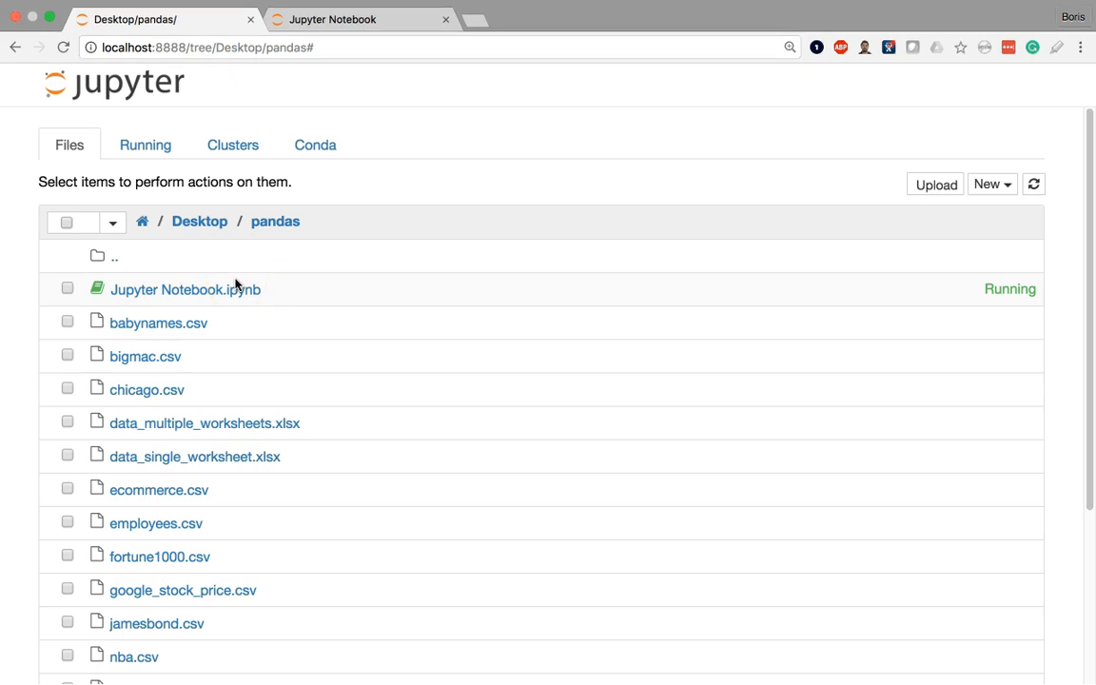
- Return to the notebook and enter 1 + 1 in the first code cell
click(385, 29)
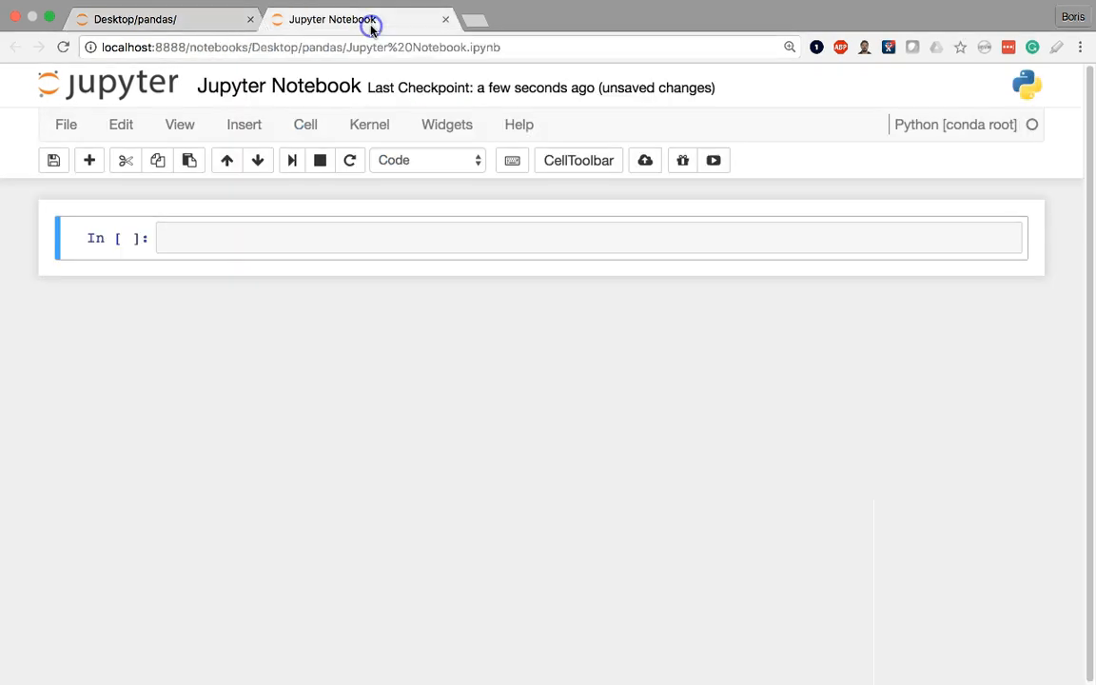
mouse_move(388, 235)
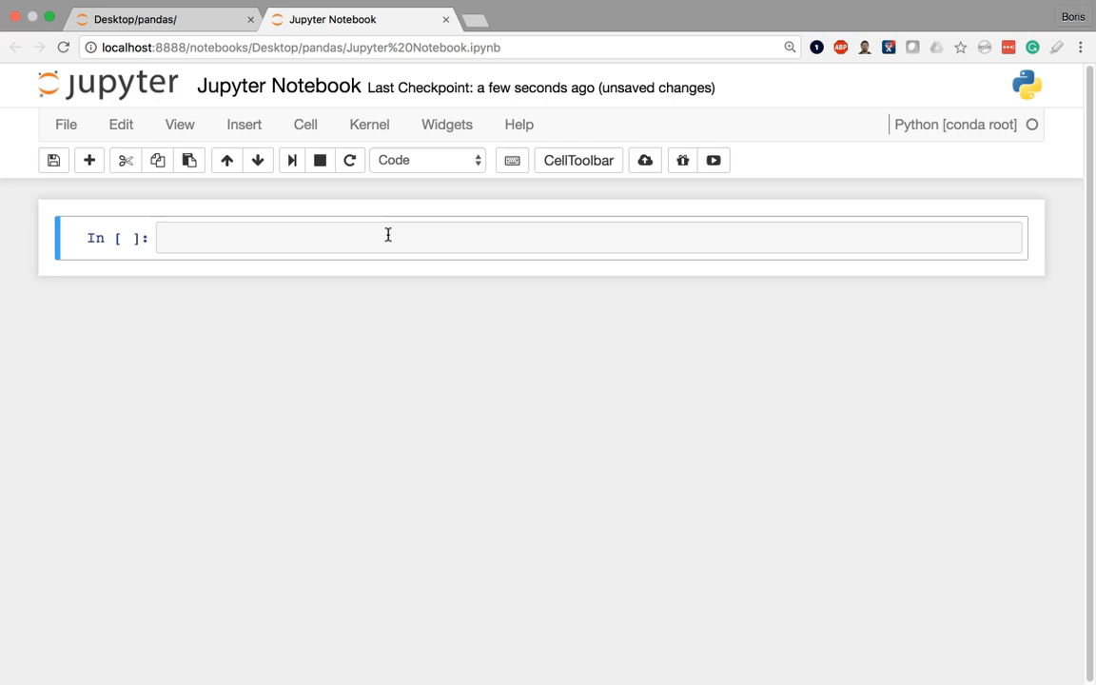
click(387, 236)
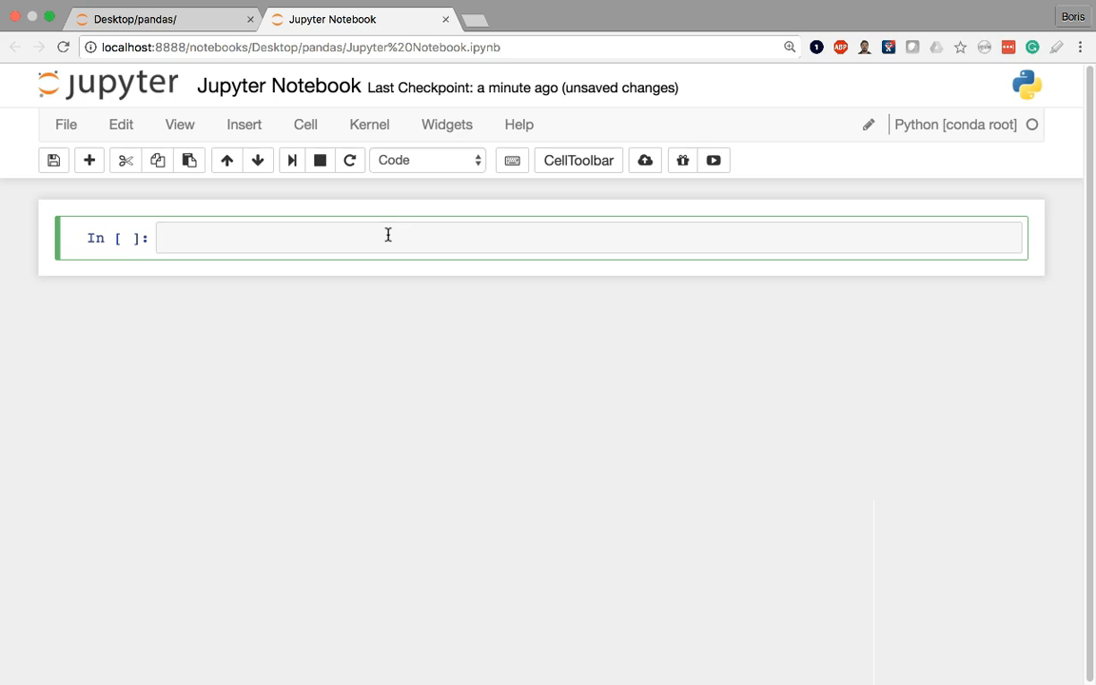
text(1)
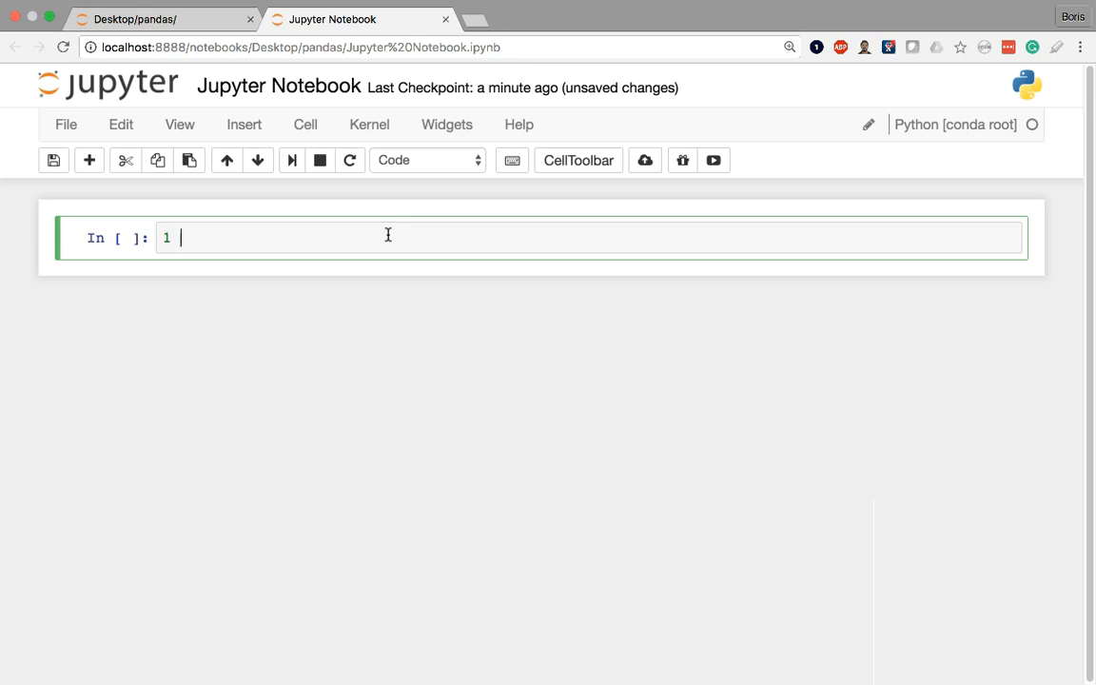
text(+ 1)
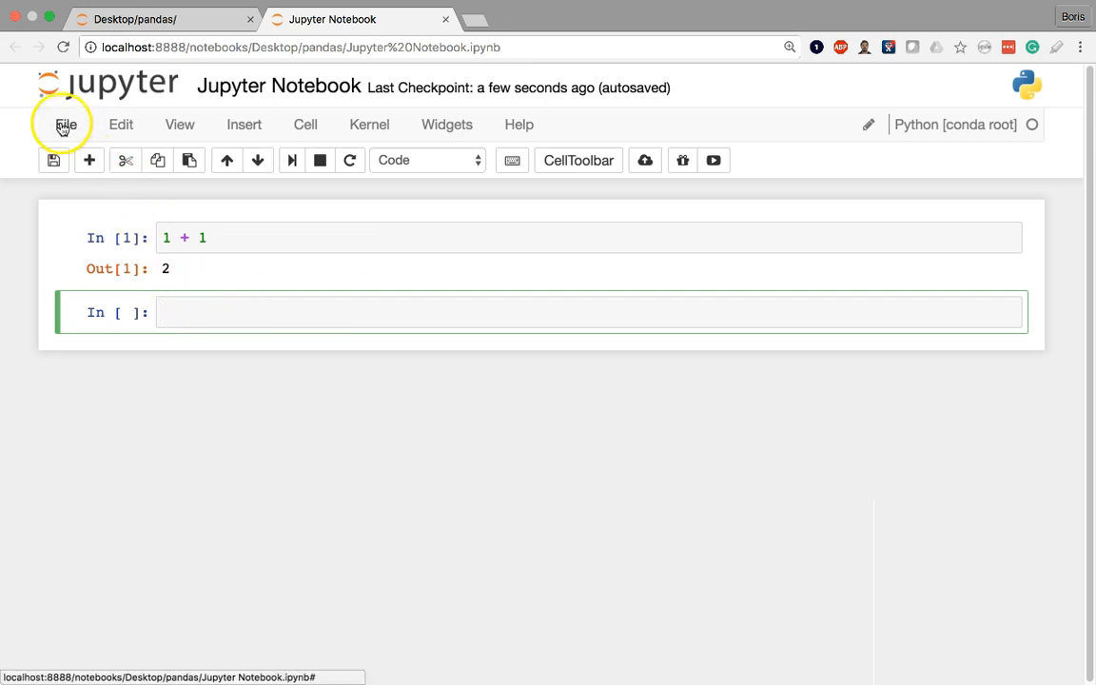
- Save the notebook via File > Save and Checkpoint
click(62, 123)
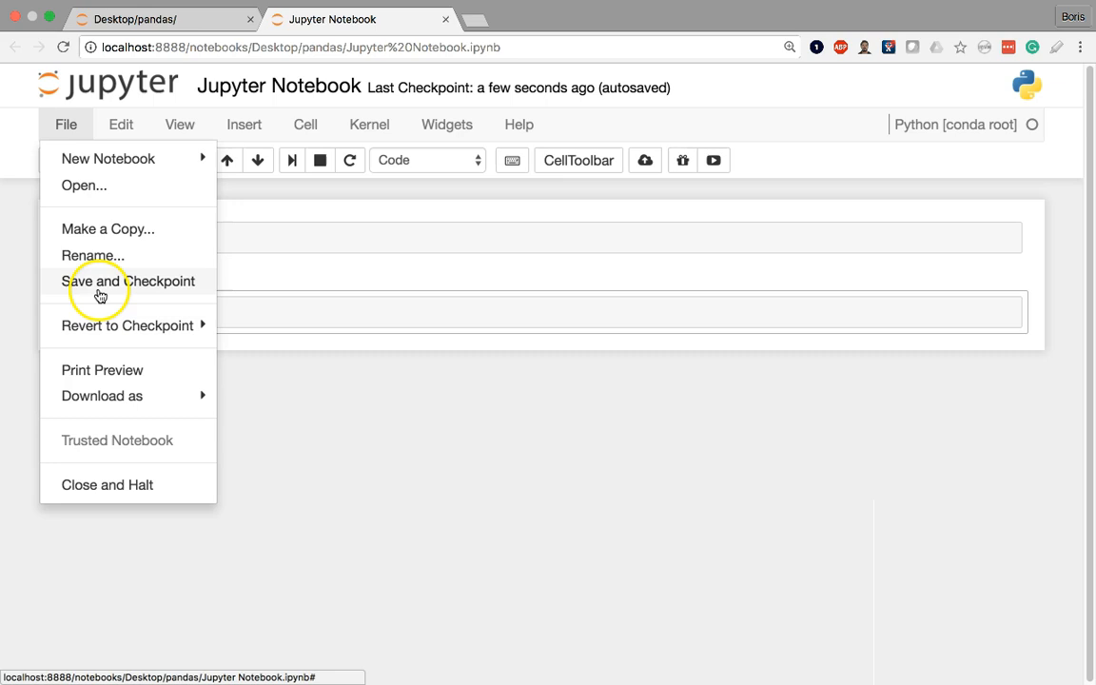
click(129, 282)
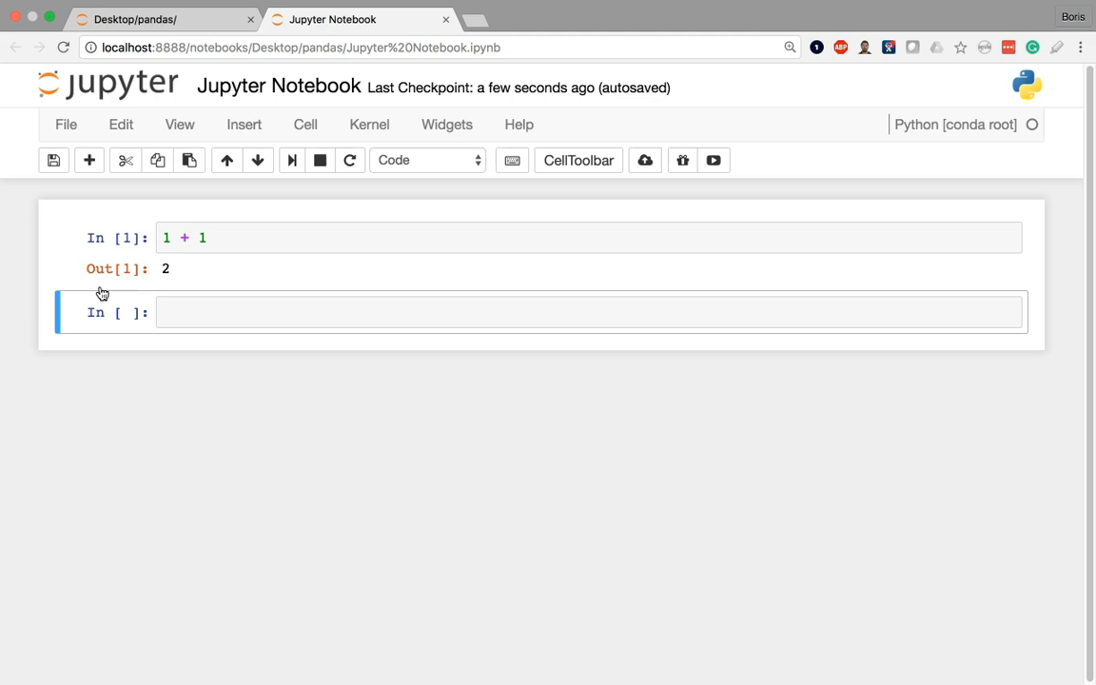
click(180, 125)
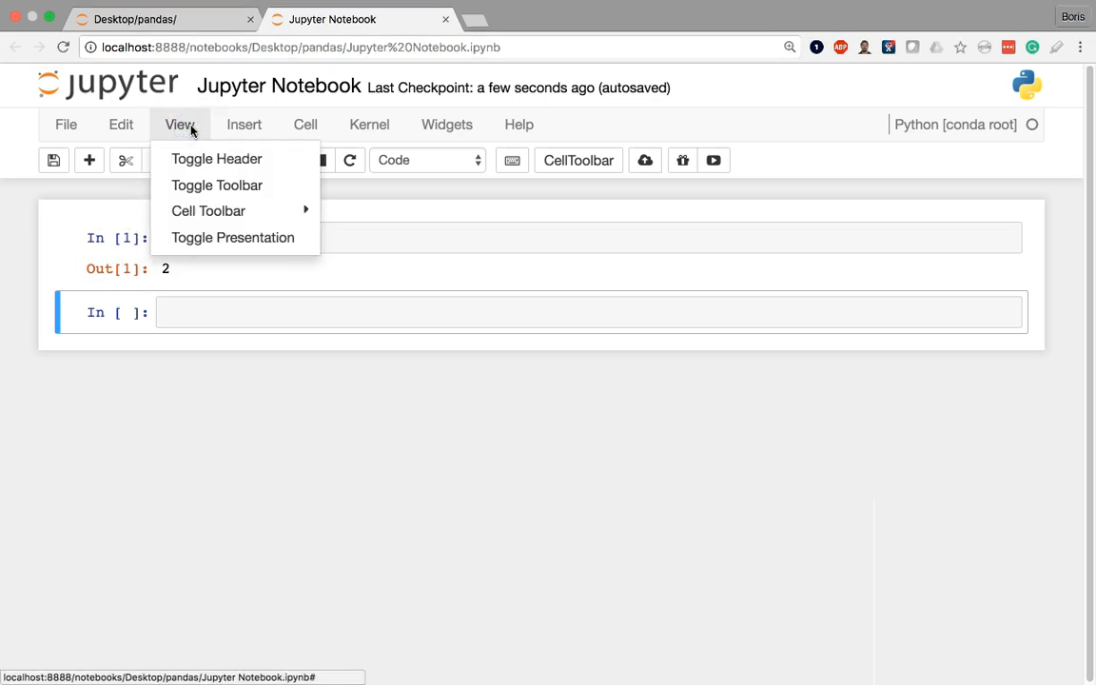
click(215, 159)
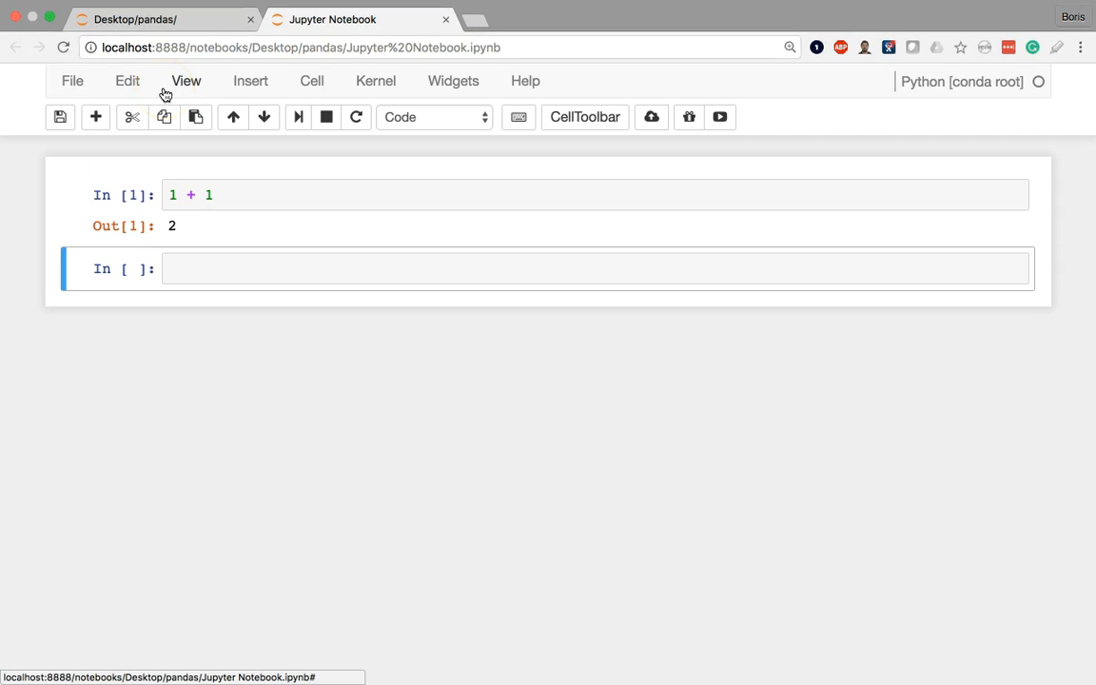
click(186, 79)
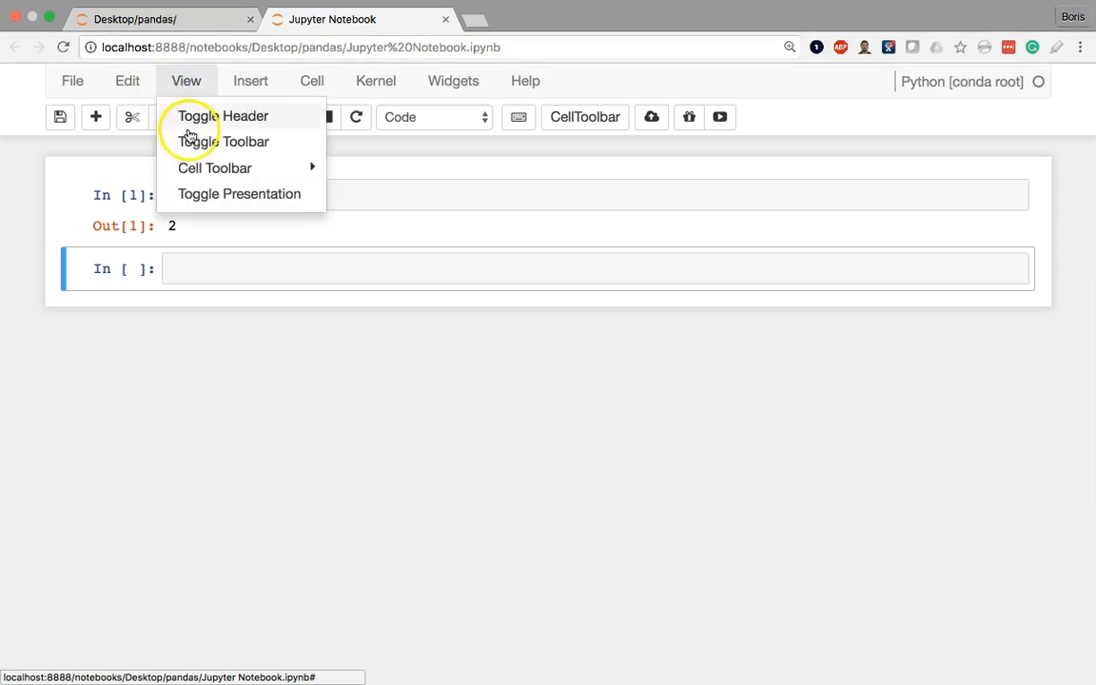
mouse_move(196, 115)
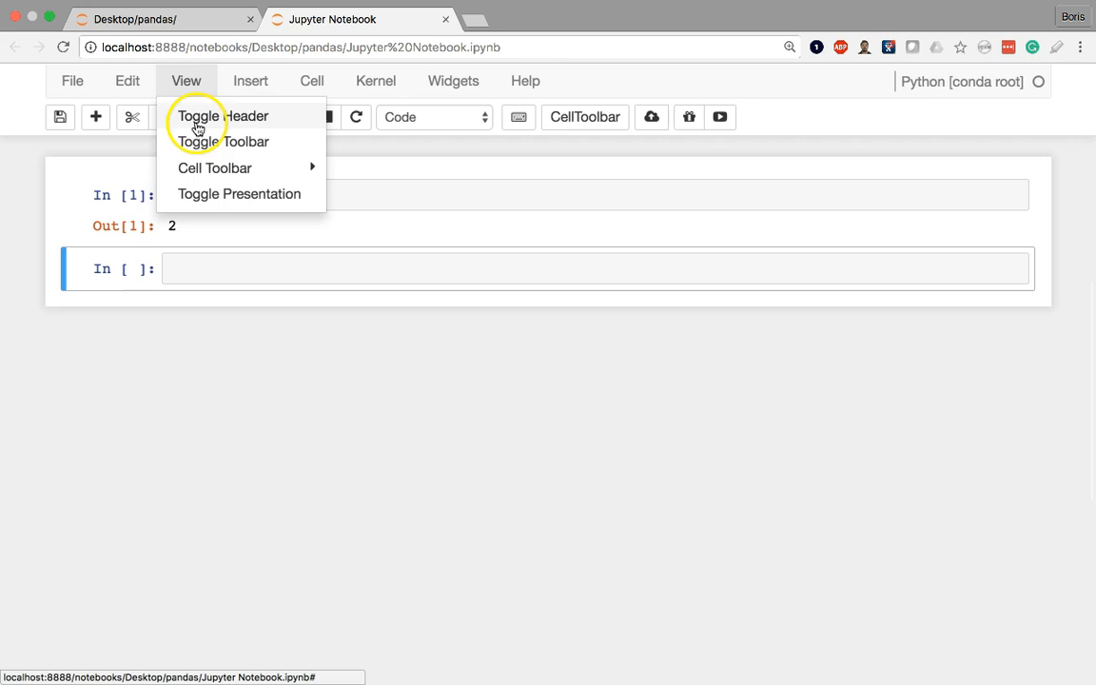
click(222, 140)
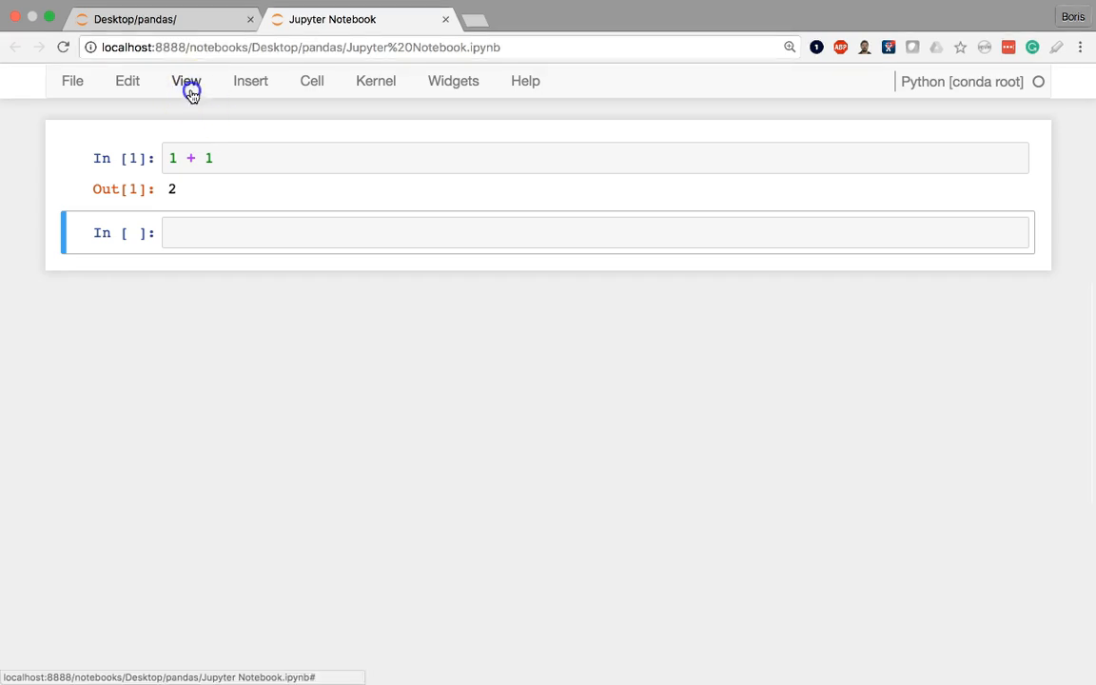
click(186, 80)
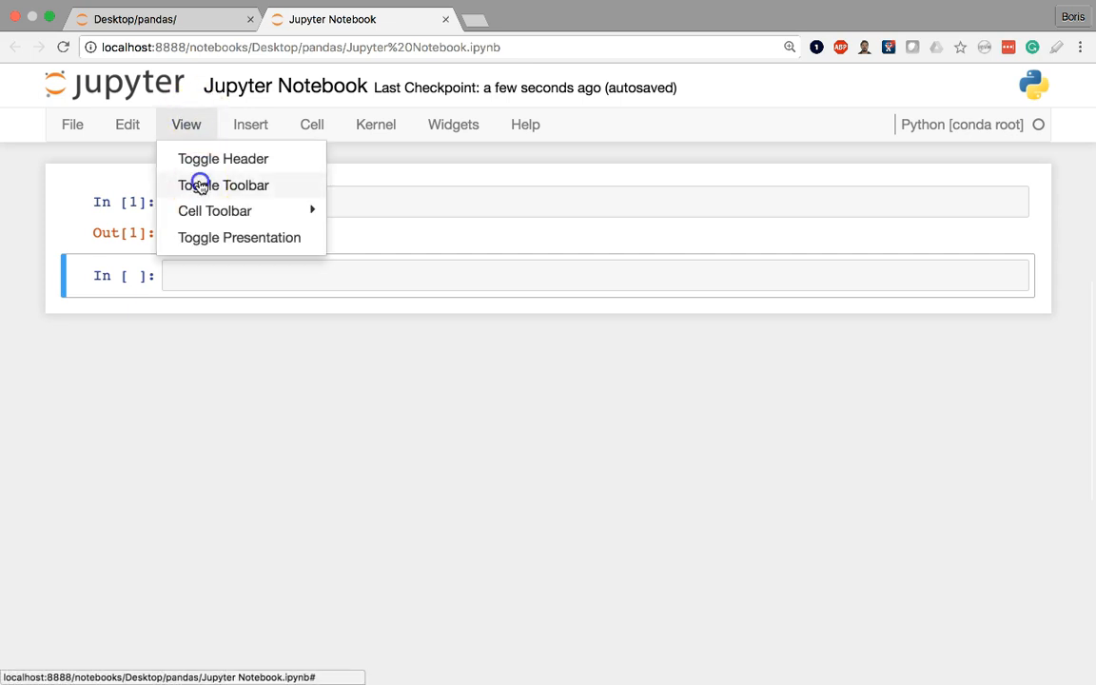
click(224, 186)
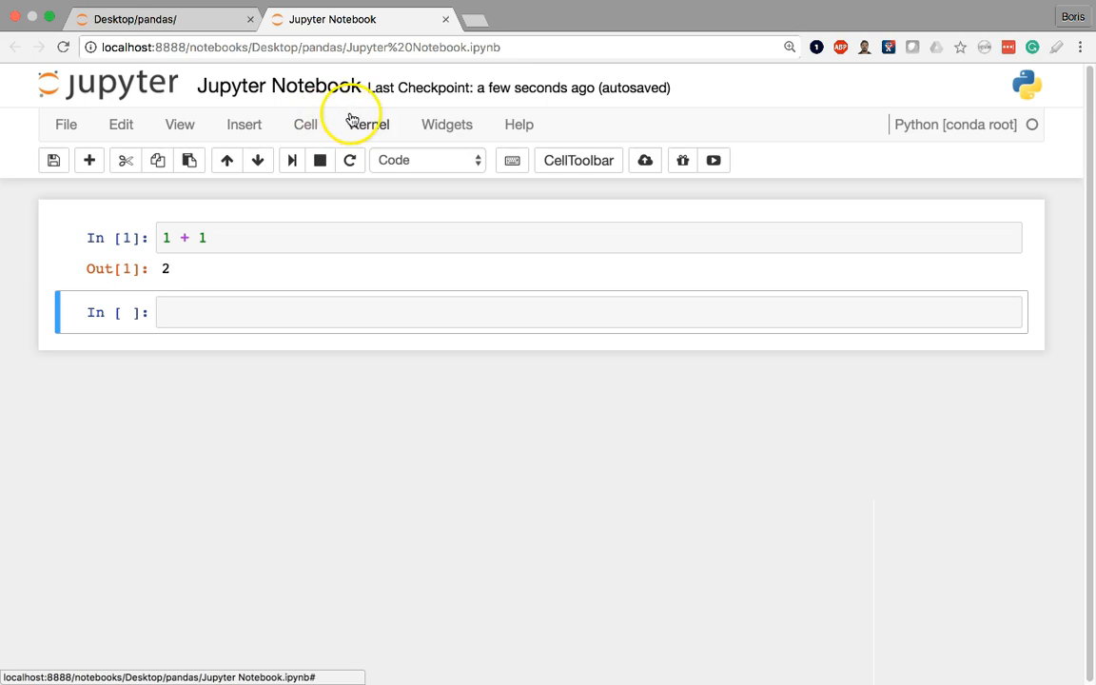
- Restart the kernel and clear all outputs, confirming in the dialog
click(369, 123)
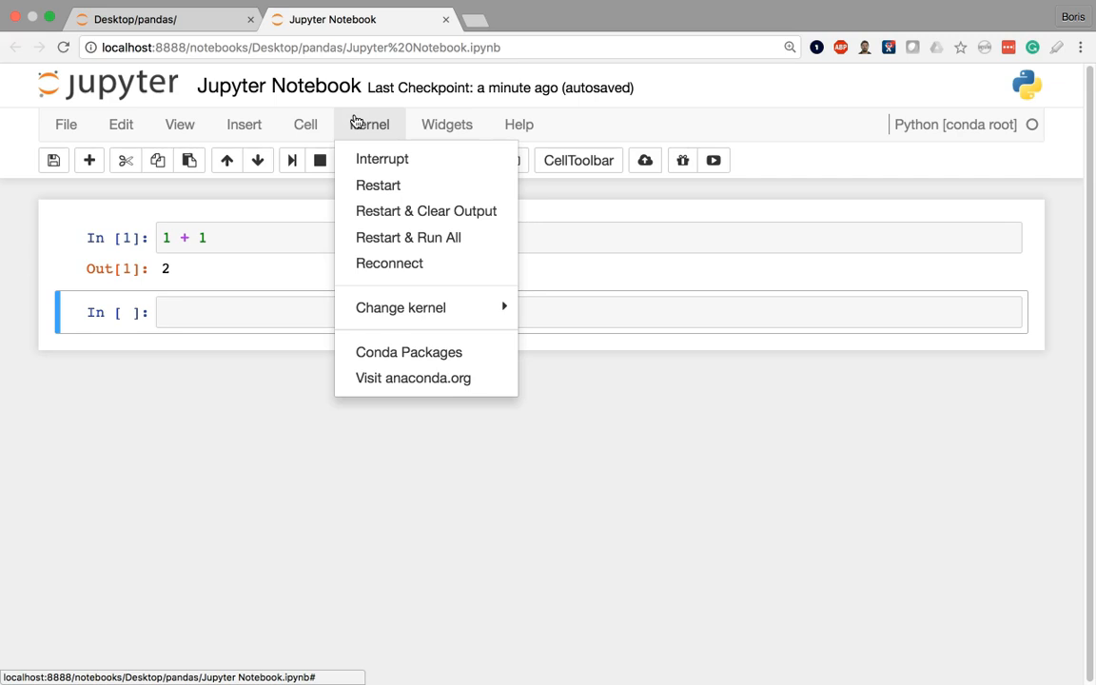
mouse_move(371, 240)
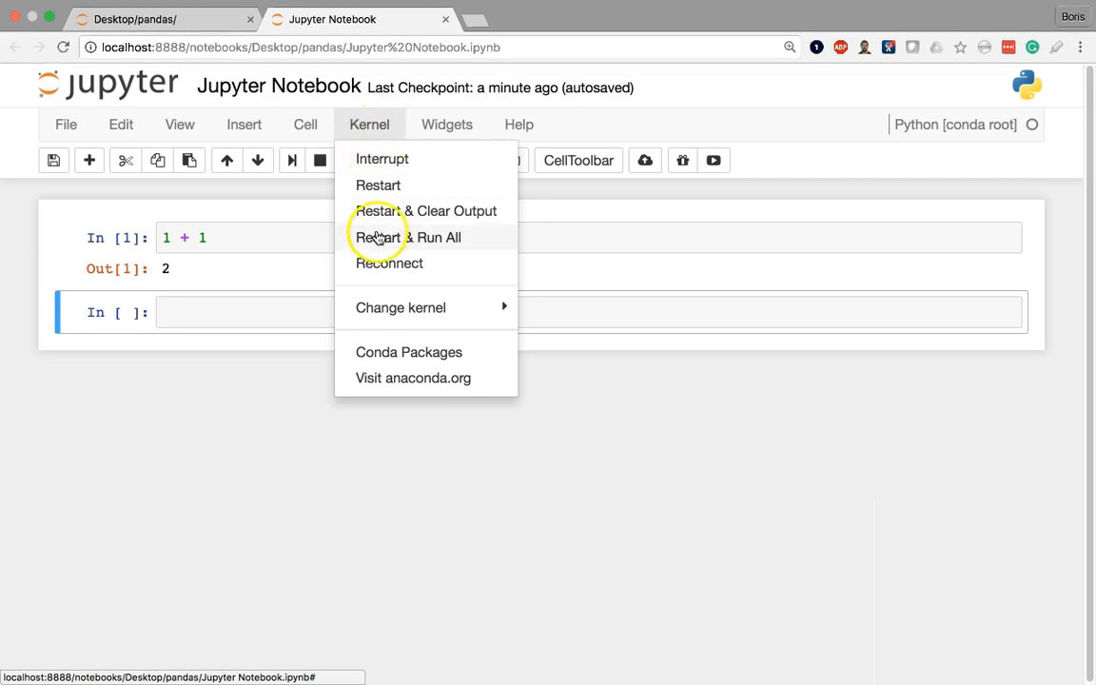
mouse_move(399, 186)
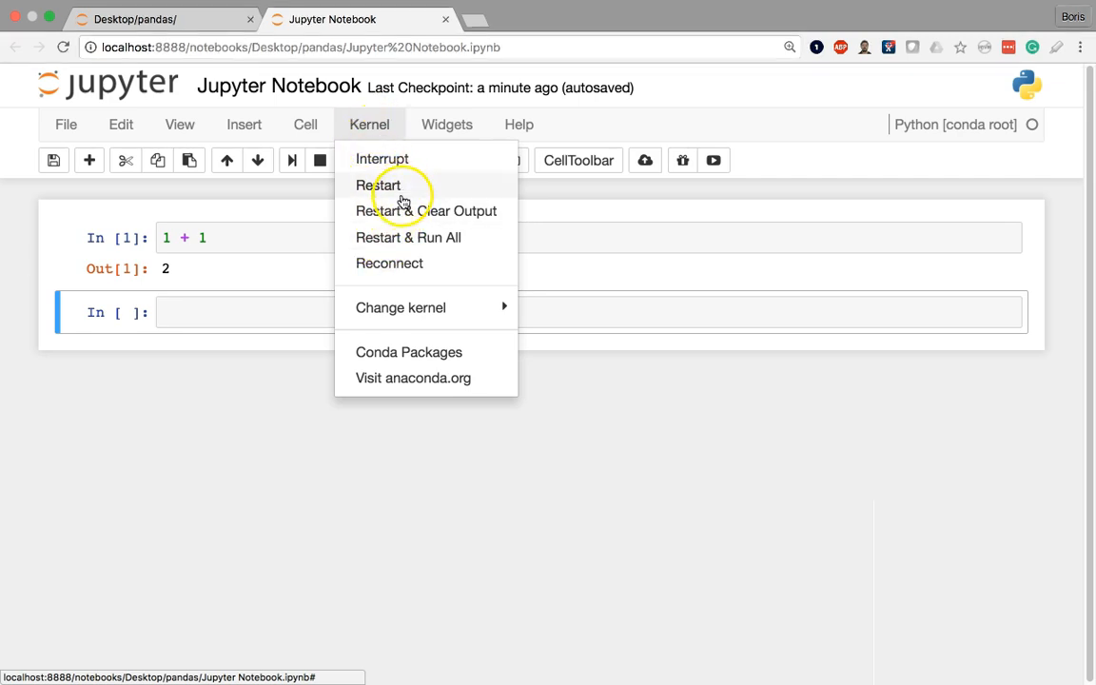
mouse_move(403, 211)
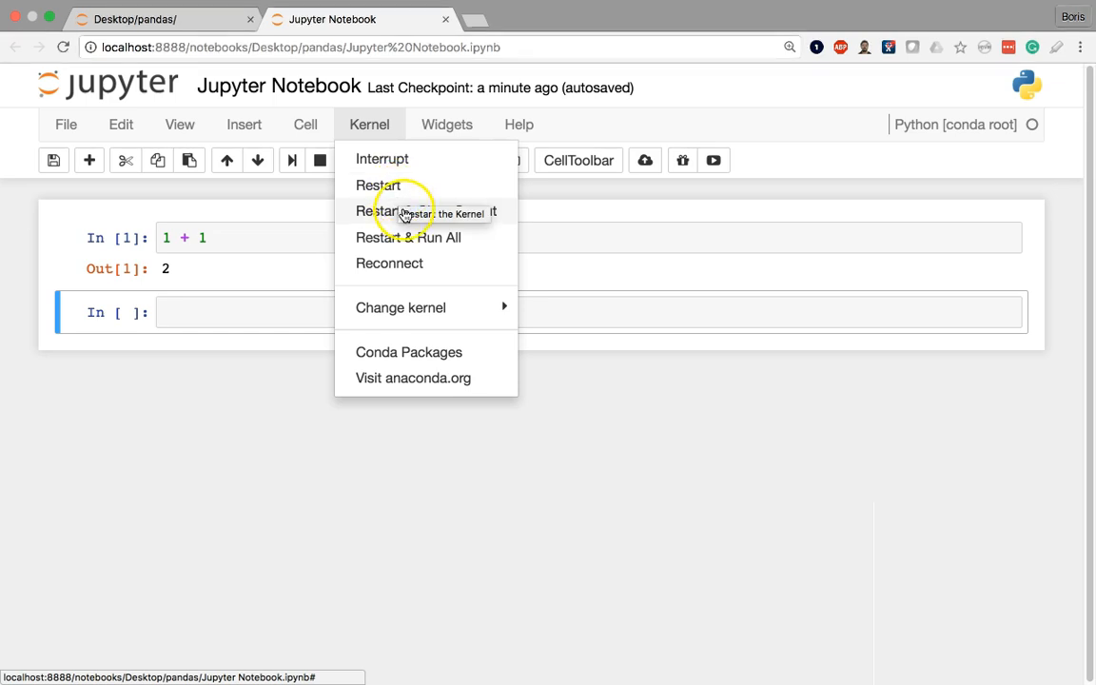
mouse_move(405, 215)
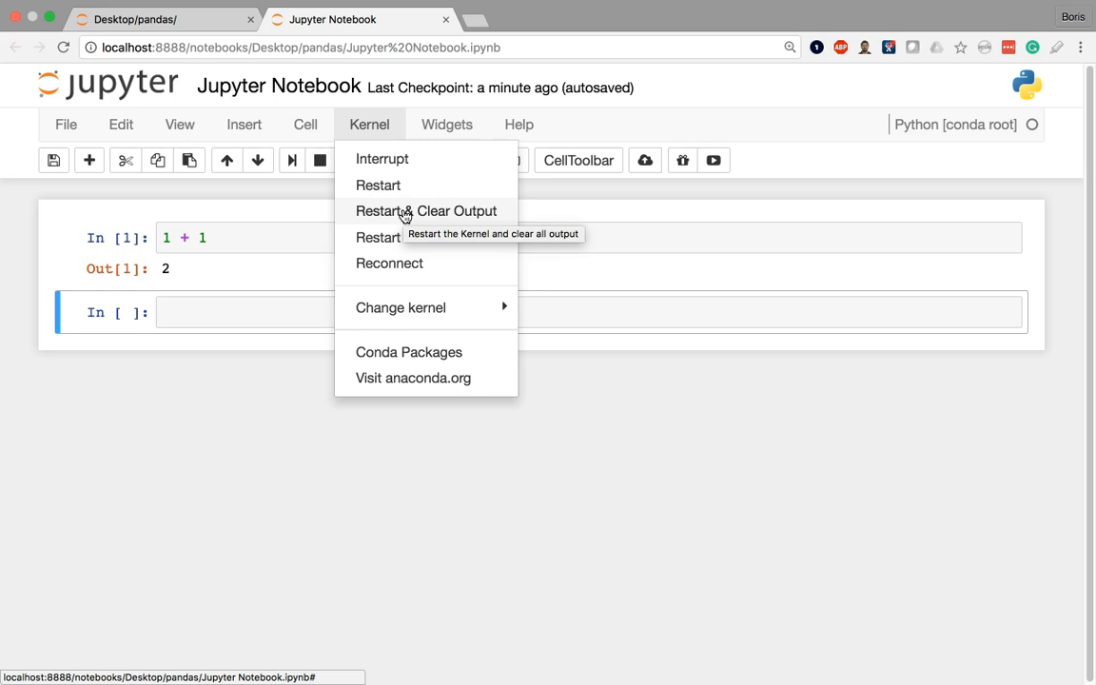
click(426, 210)
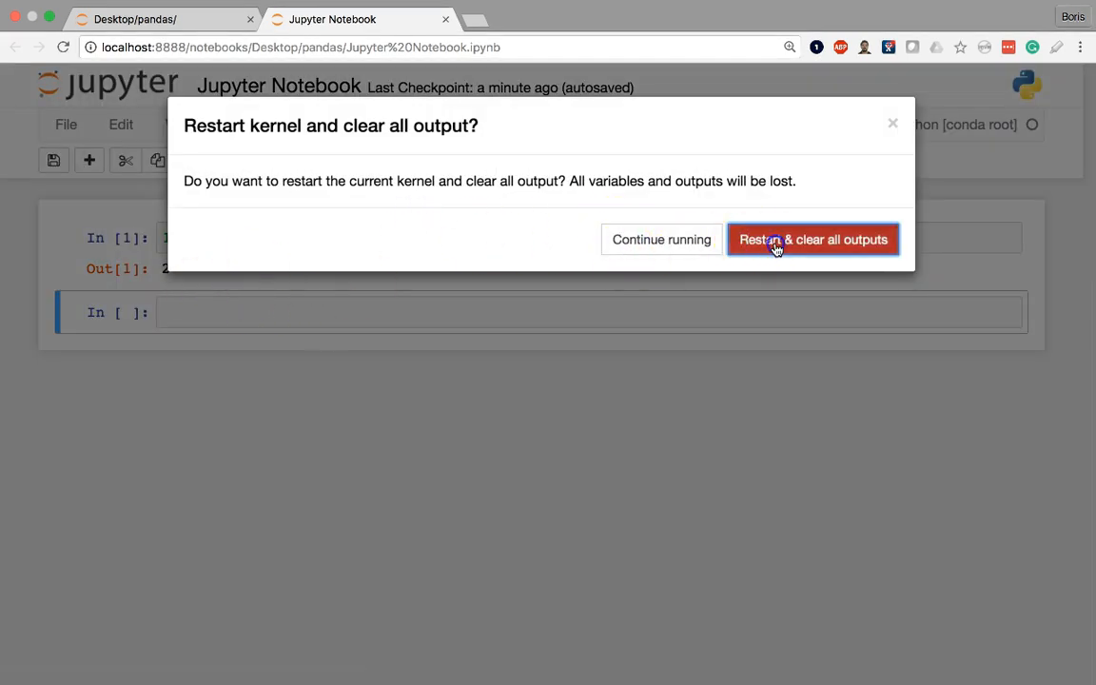
click(812, 239)
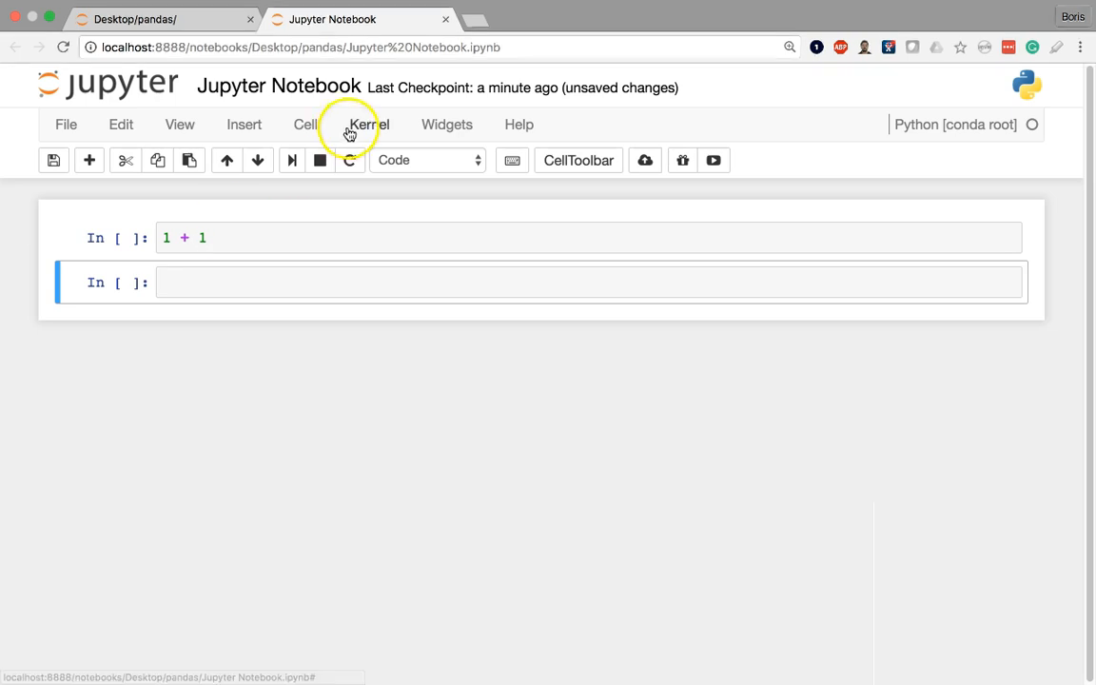
- Look over the Kernel menu, then open the Edit menu
click(369, 123)
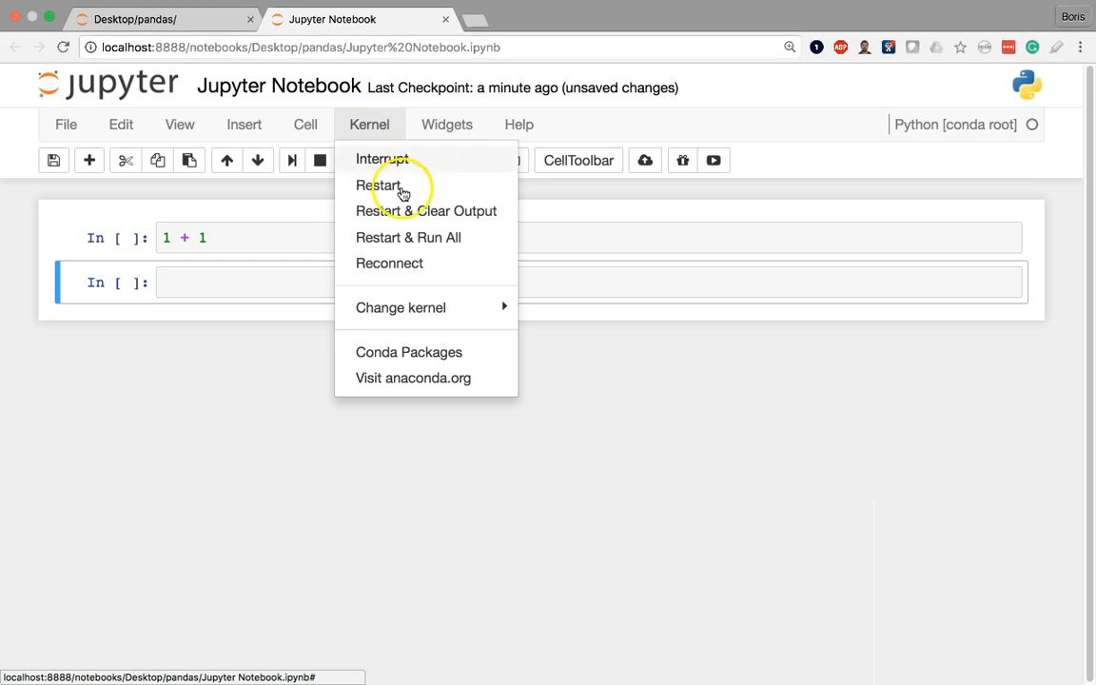
mouse_move(433, 237)
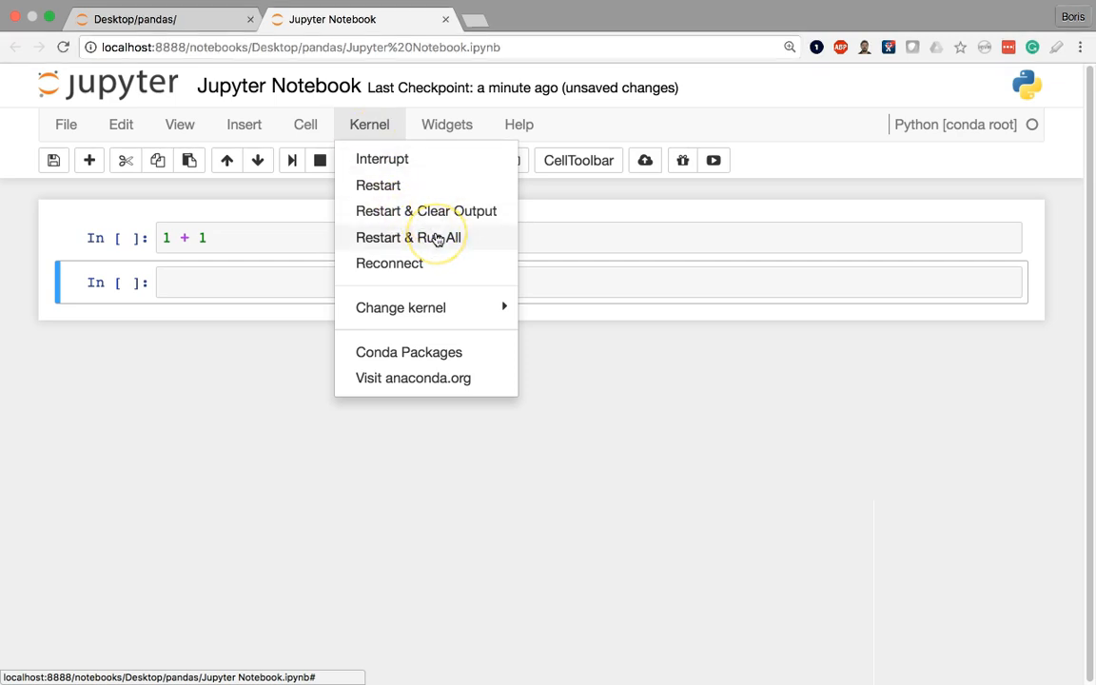
mouse_move(433, 236)
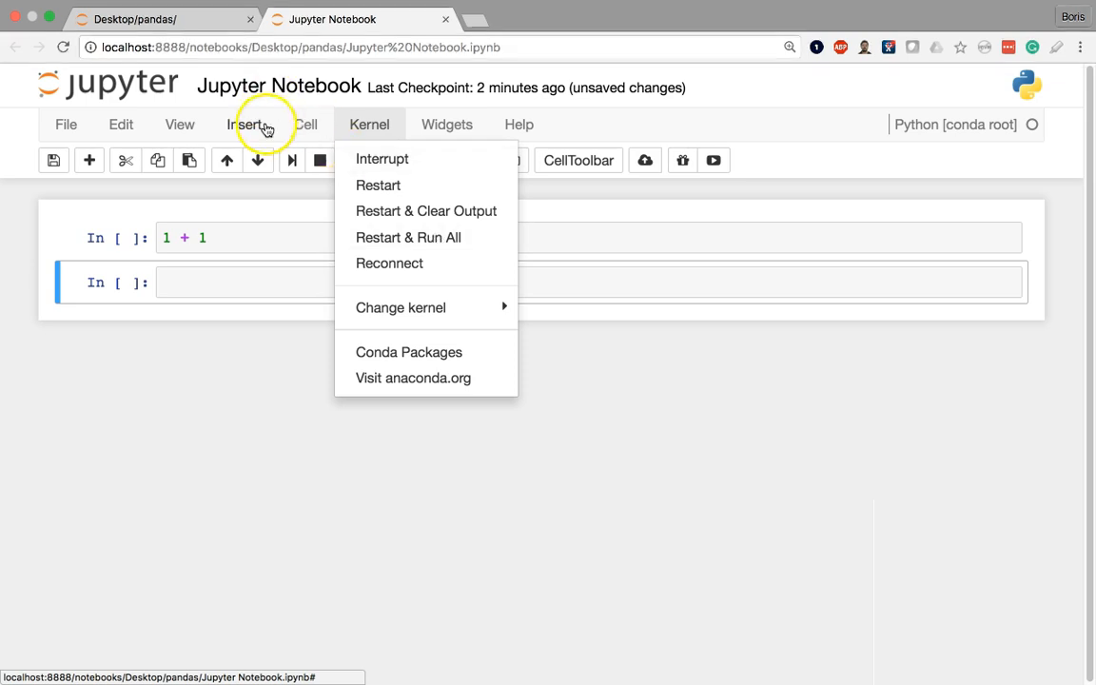
click(121, 123)
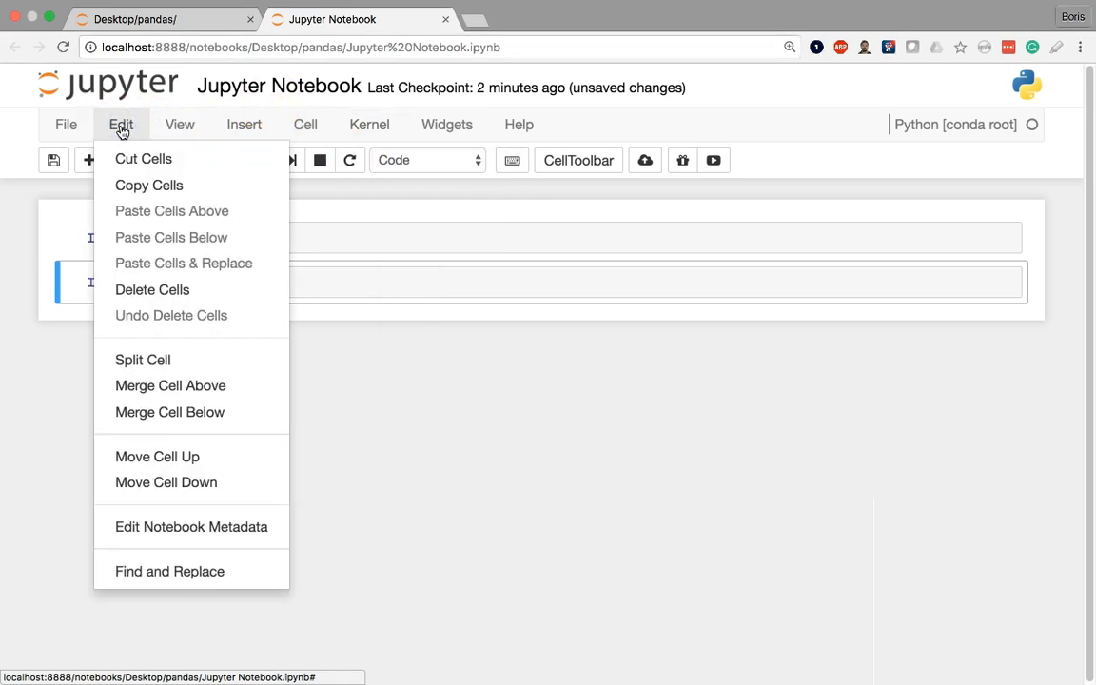